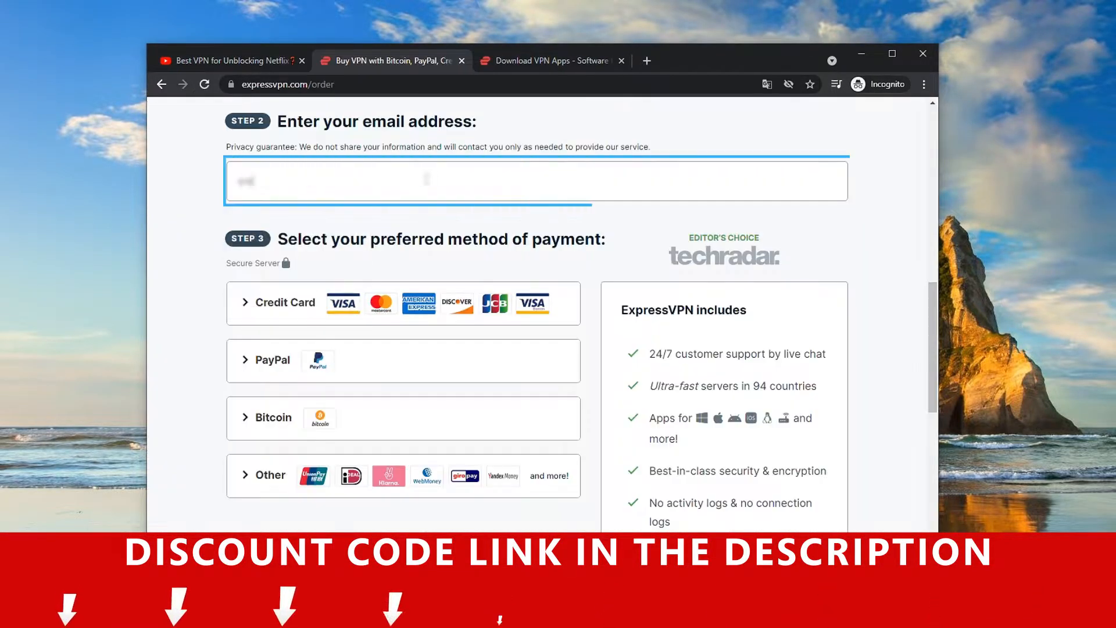
Step: Select Credit Card as the payment method to reveal the card details form
{"action": "left_click", "coordinate": [286, 301]}
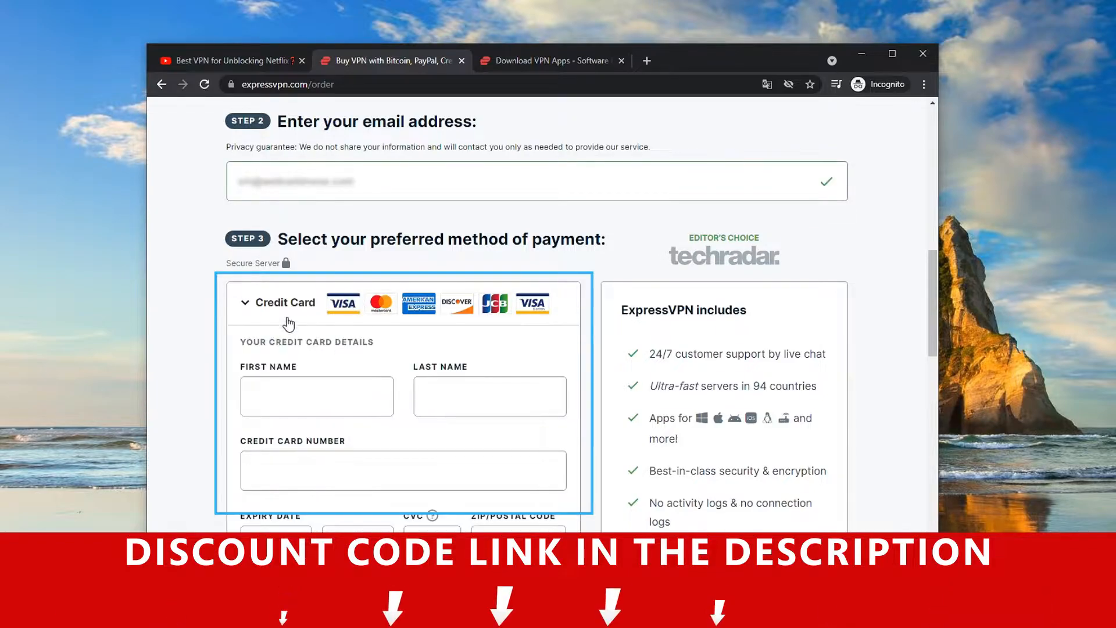
Step: Download ExpressVPN 10.4.1 for Windows from the Download VPN Apps page
{"action": "left_click", "coordinate": [549, 59]}
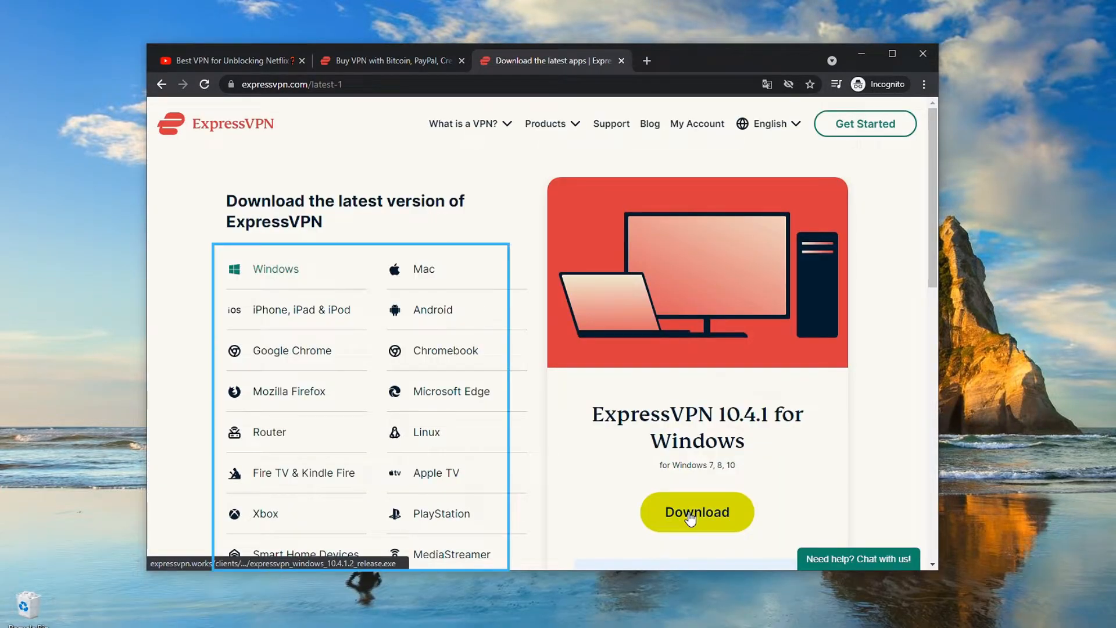
{"action": "left_click", "coordinate": [697, 511]}
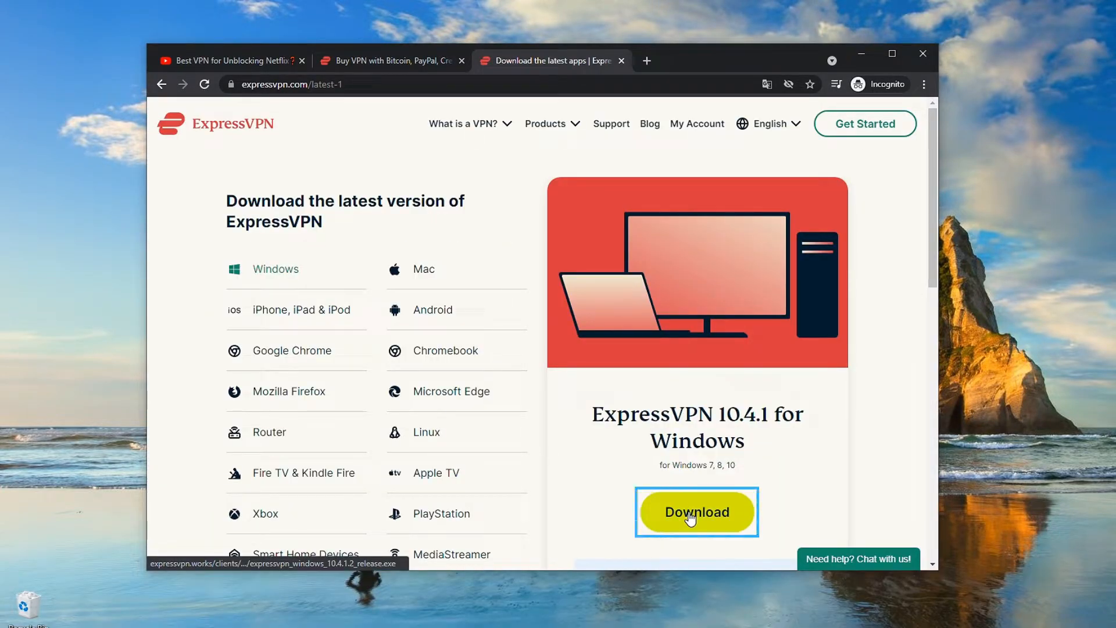
{"action": "left_click", "coordinate": [697, 511]}
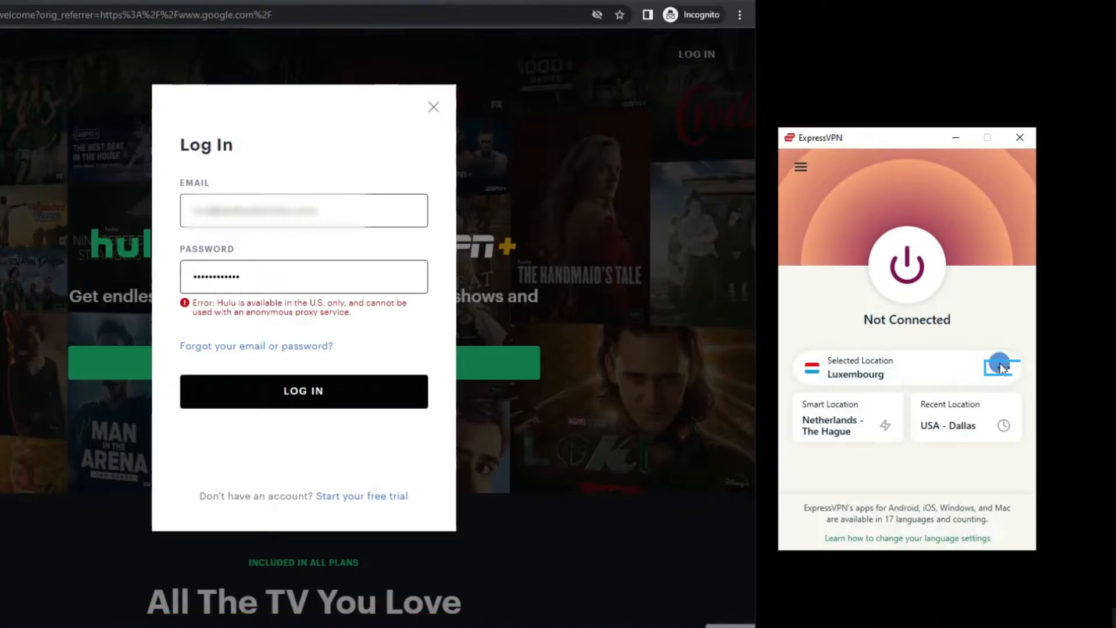
Step: Connect ExpressVPN to the USA - Dallas server, then sign in to Hulu
{"action": "left_click", "coordinate": [1001, 367]}
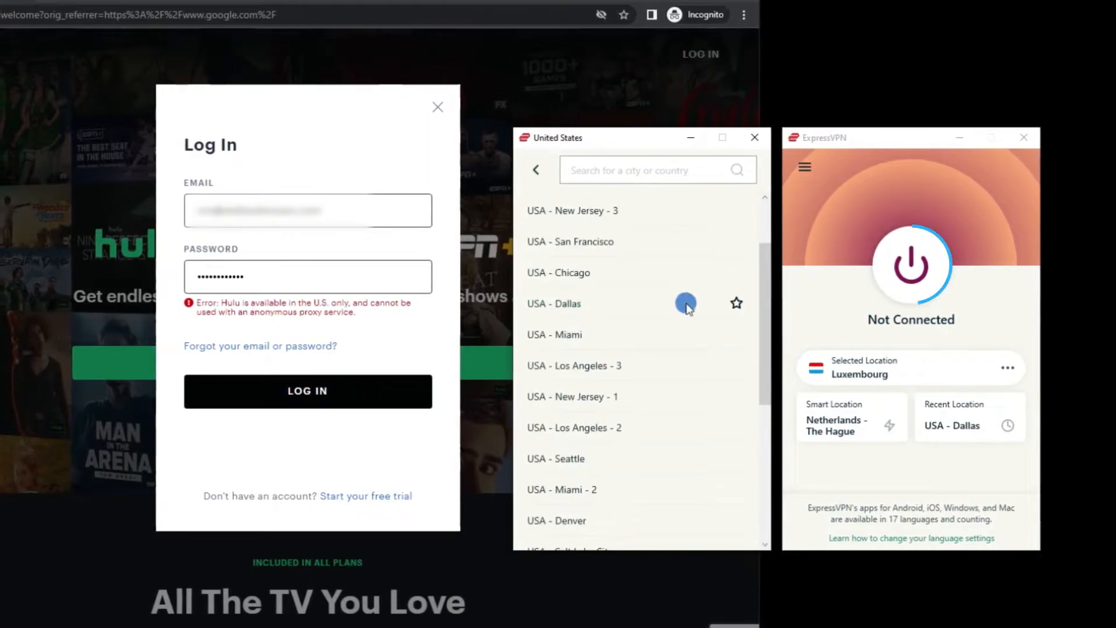
{"action": "left_click", "coordinate": [554, 304]}
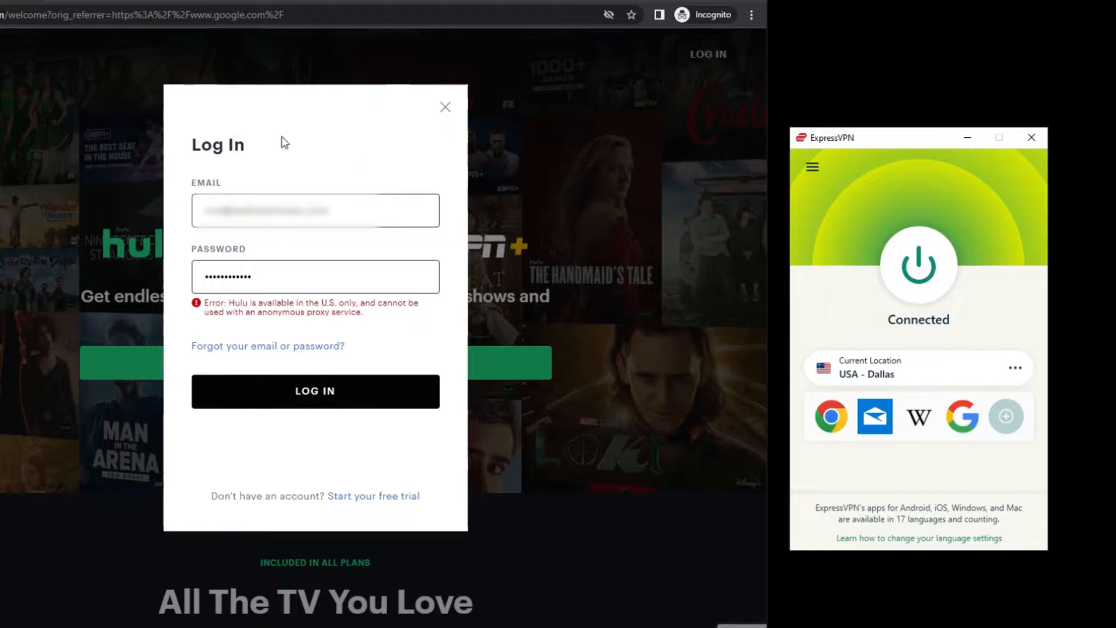
{"action": "left_click", "coordinate": [314, 391]}
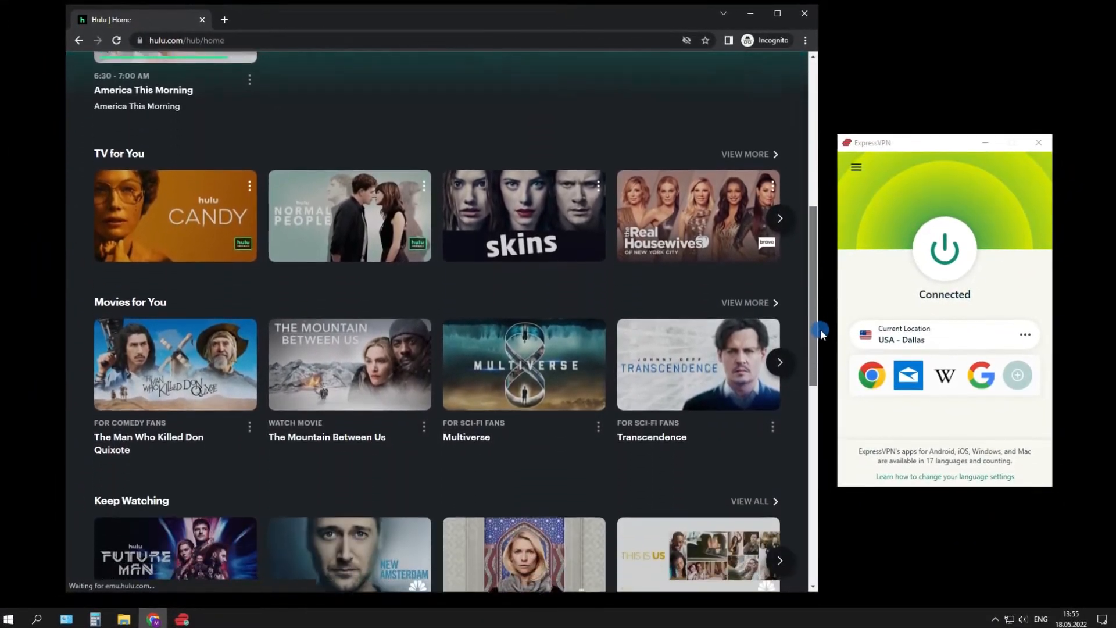
Step: Open New Amsterdam from Keep Watching and scroll to its Season 4 episodes
{"action": "scroll", "scroll_direction": "down", "scroll_amount": 3}
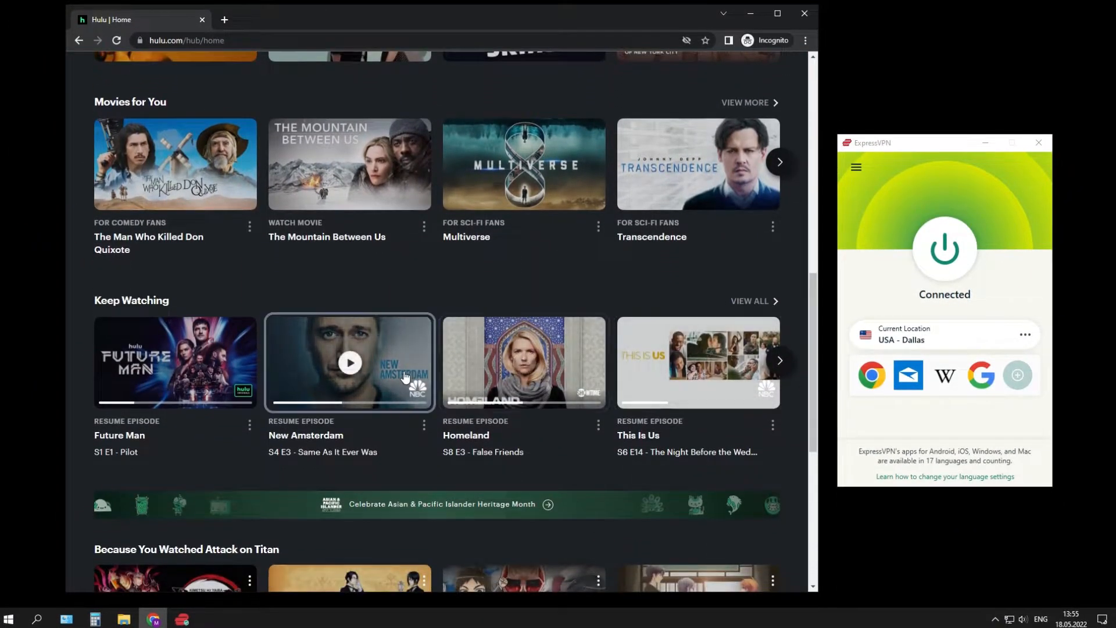
{"action": "left_click", "coordinate": [349, 362]}
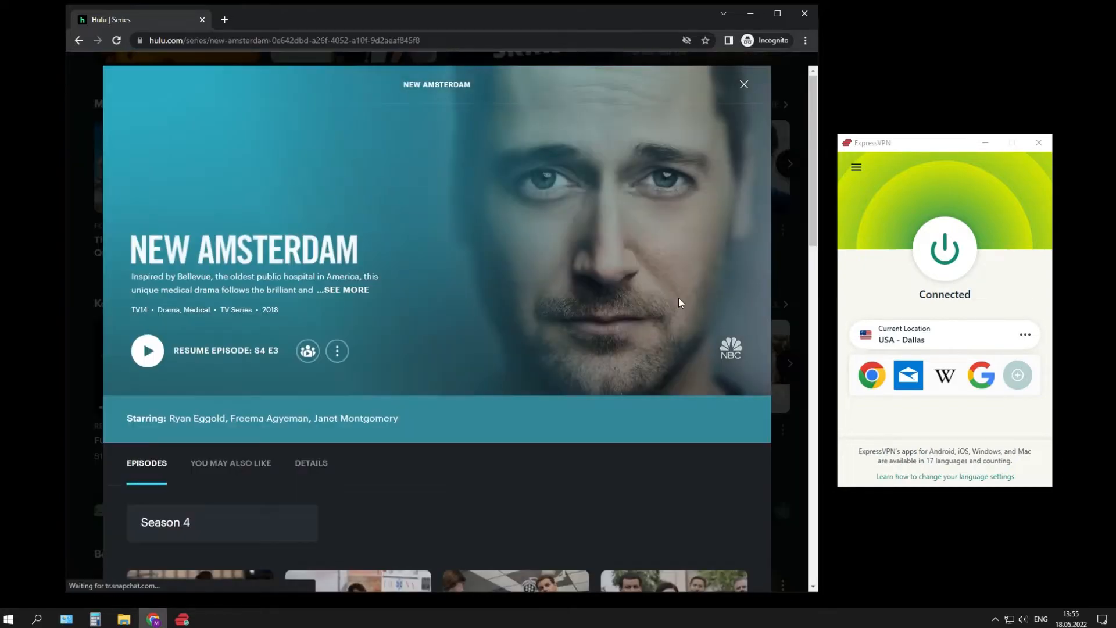
{"action": "scroll", "scroll_direction": "down", "scroll_amount": 3}
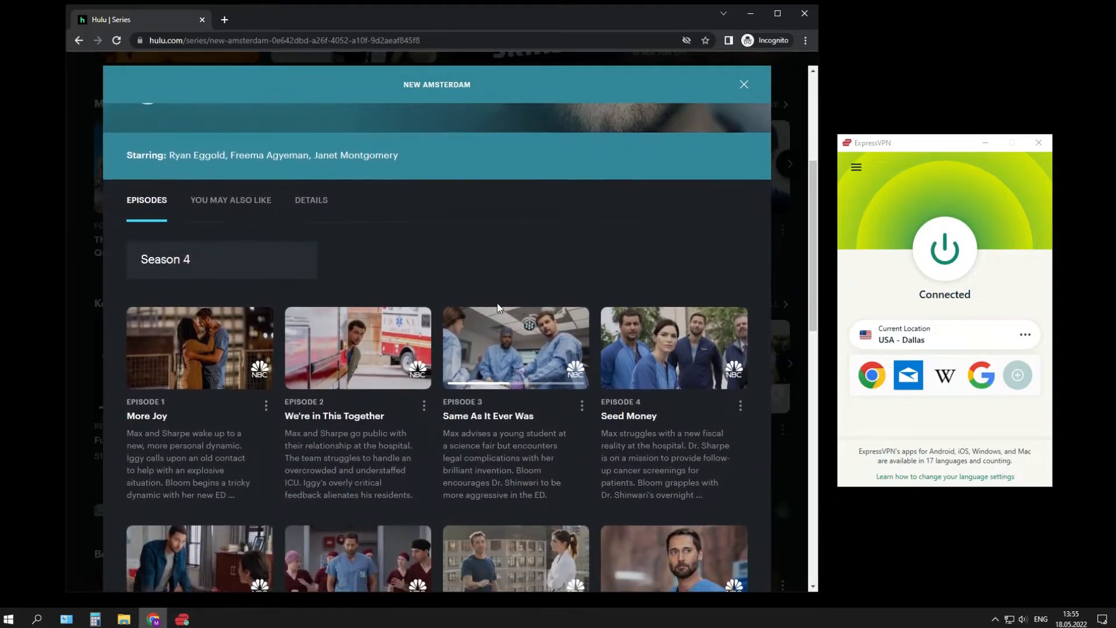